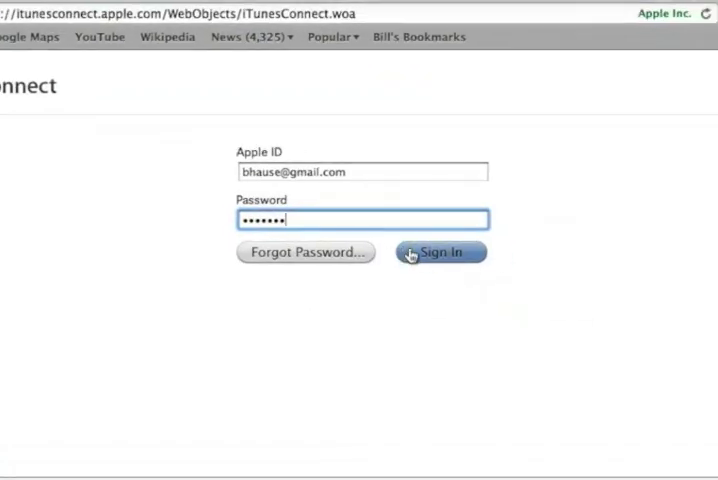
- Sign in to iTunes Connect and go to Manage Your Applications
left_click(438, 252)
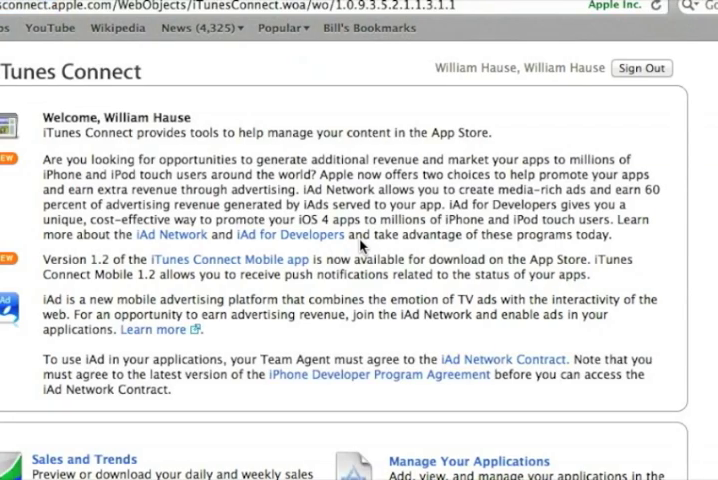
scroll("down", 3)
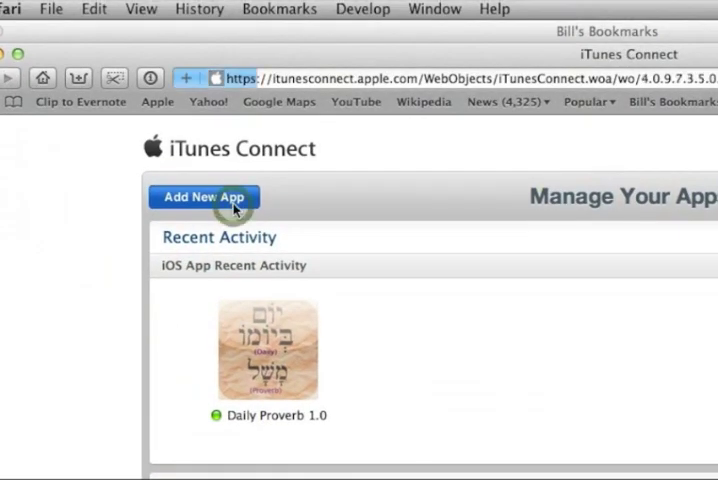
- Add a new app named 'Popular Memory Verses - Scripture Memorization Tool' and enter its SKU
left_click(205, 197)
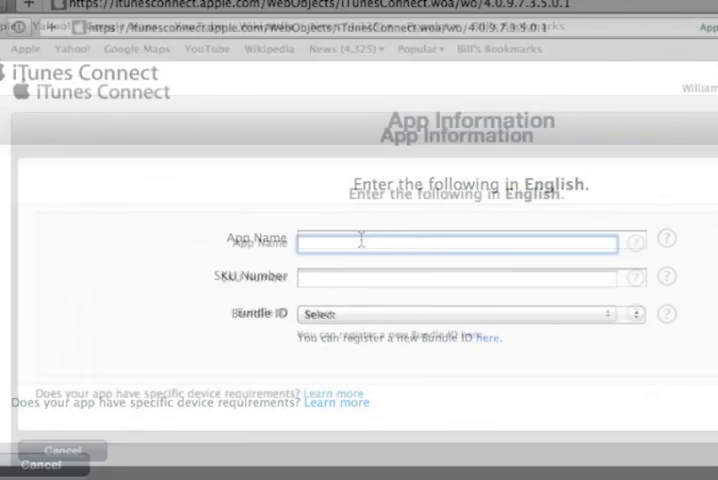
type("Popu")
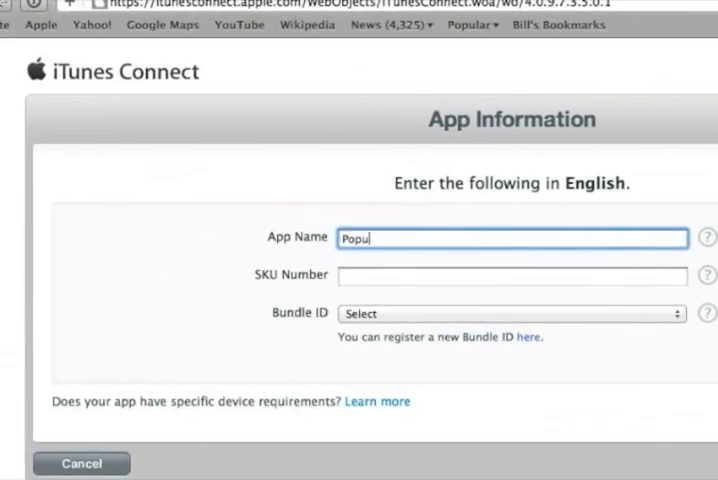
type("lar")
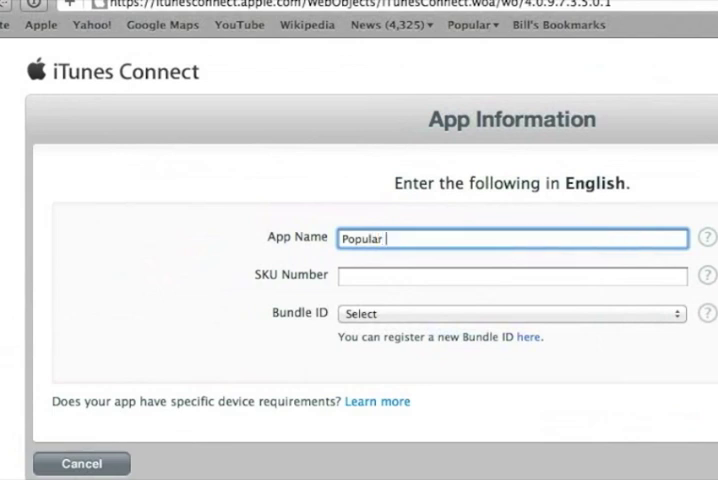
type("Memory Verses - Scripture")
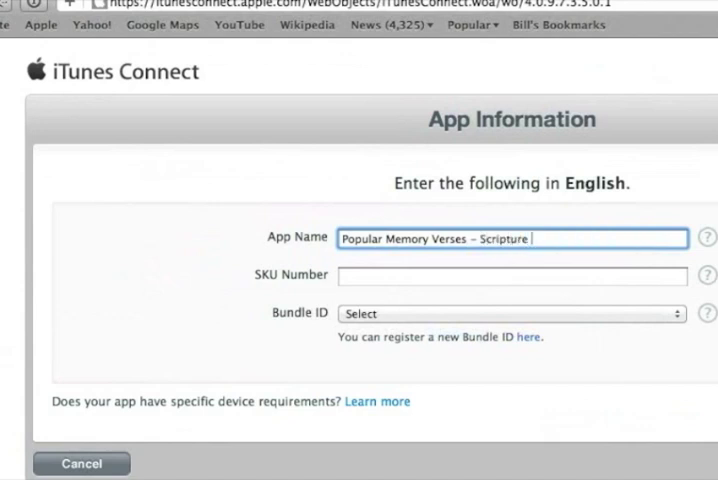
type("Memorization Tool")
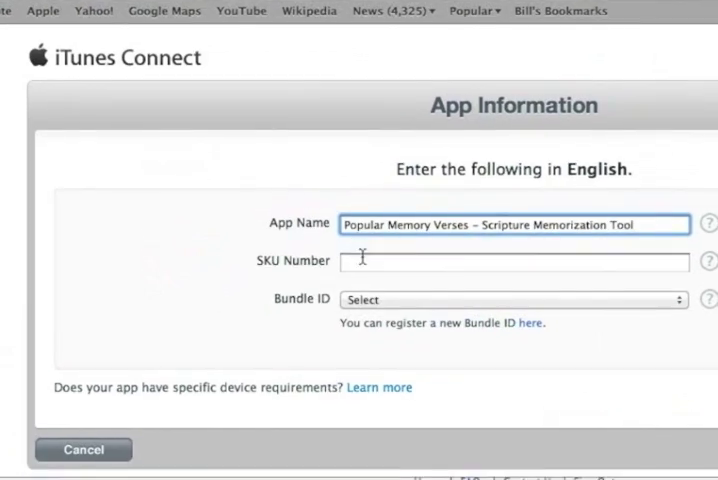
type("66")
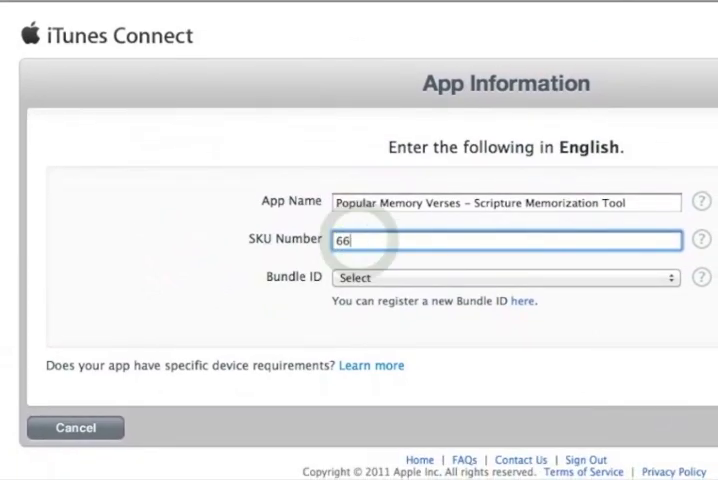
type("verses")
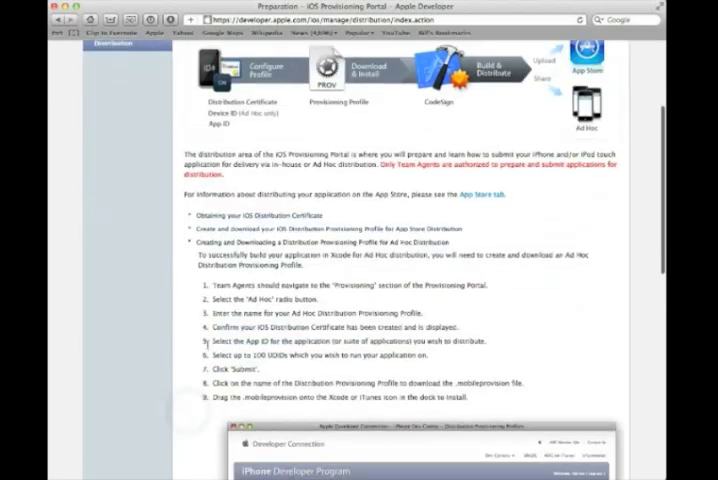
scroll("down", 3)
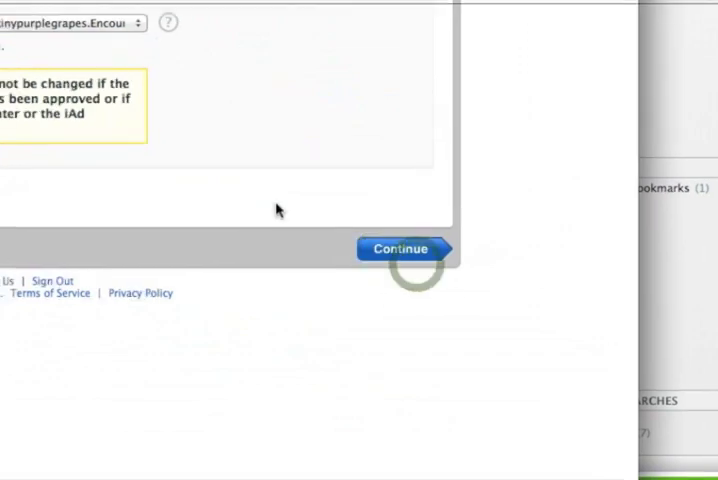
- Confirm the app name, SKU and bundle ID, choose the price tier, and continue to metadata
left_click(400, 248)
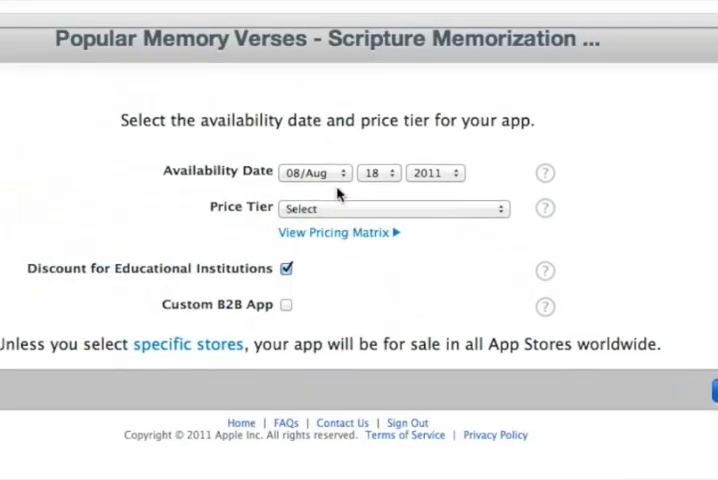
left_click(394, 208)
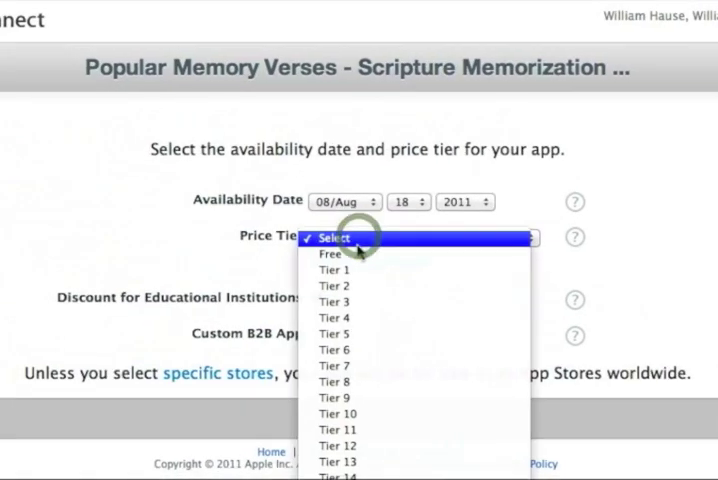
left_click(330, 254)
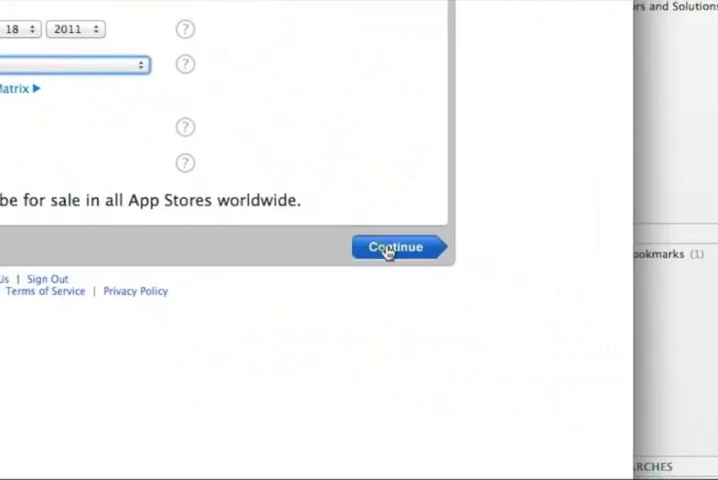
left_click(395, 247)
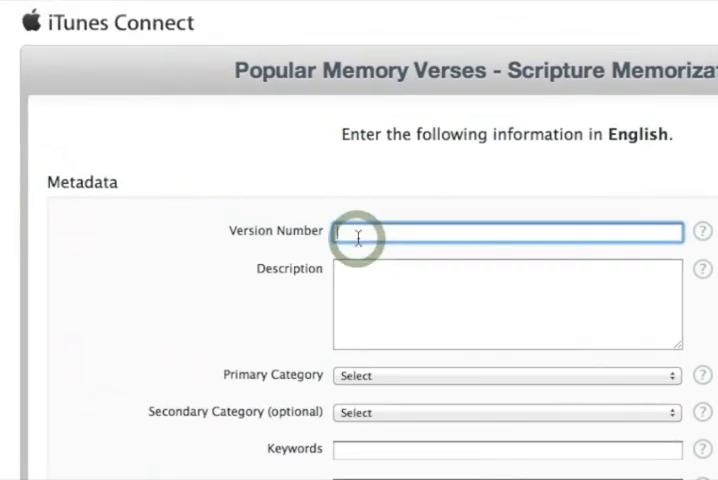
- Set version 1.0 and make Lifestyle the primary category
type("1.0")
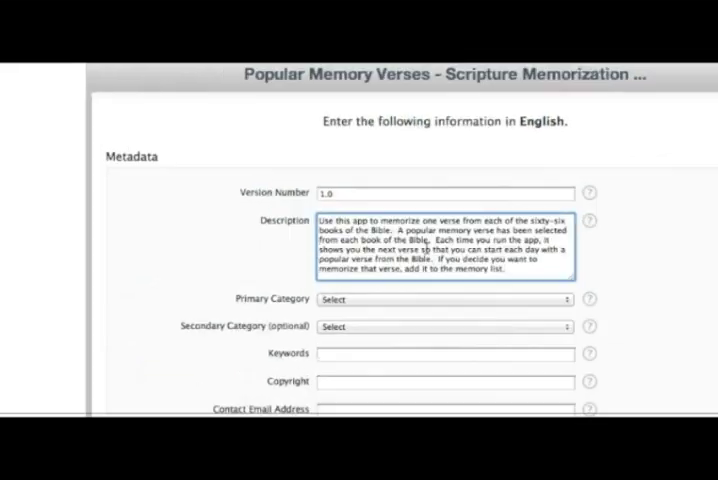
left_click(443, 299)
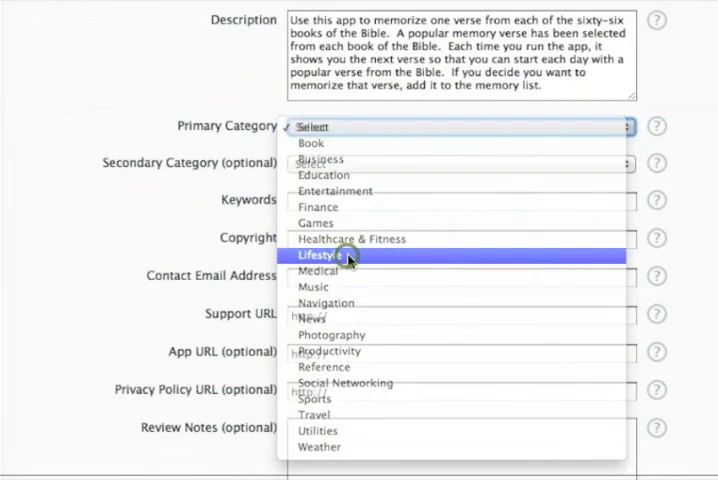
left_click(328, 256)
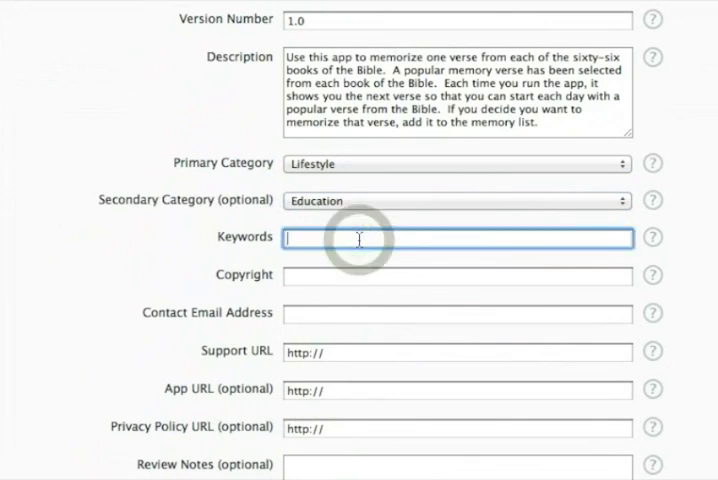
- Enter the description, Bible memory-verse keywords and copyright holder William
type("Encouraging popular memo")
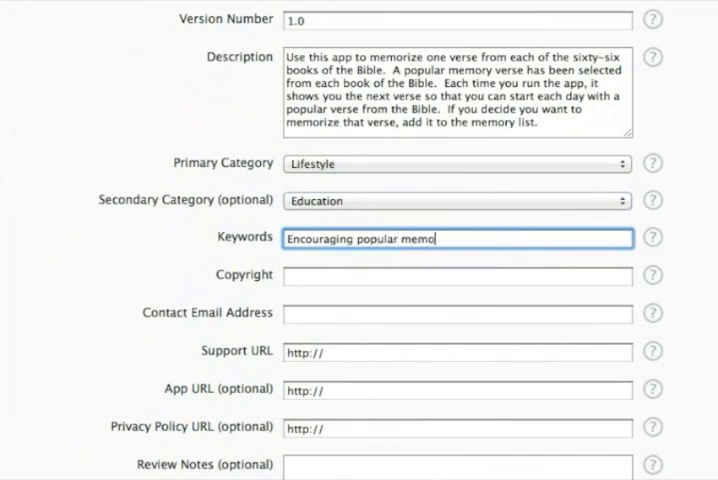
type("ry verses")
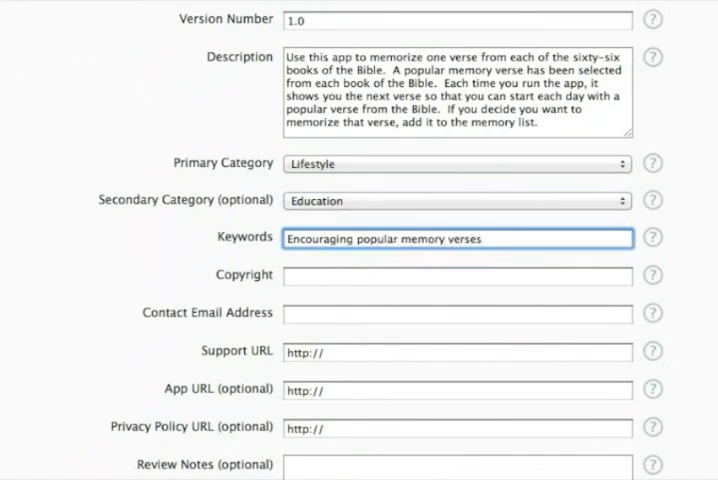
type("Bible scriptur")
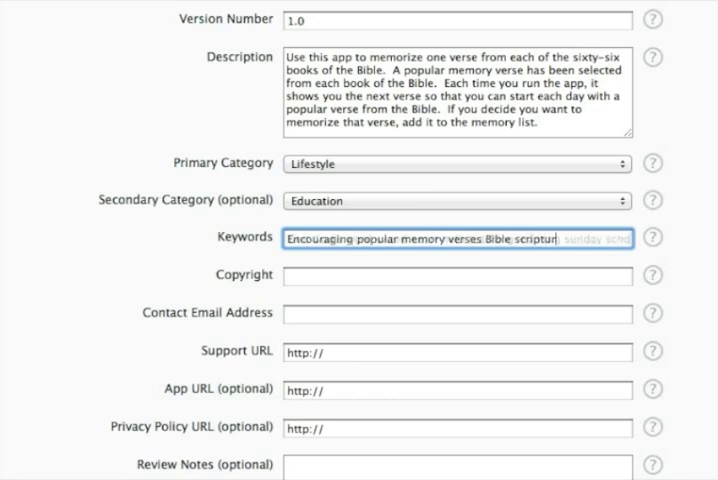
type("William D. Hause")
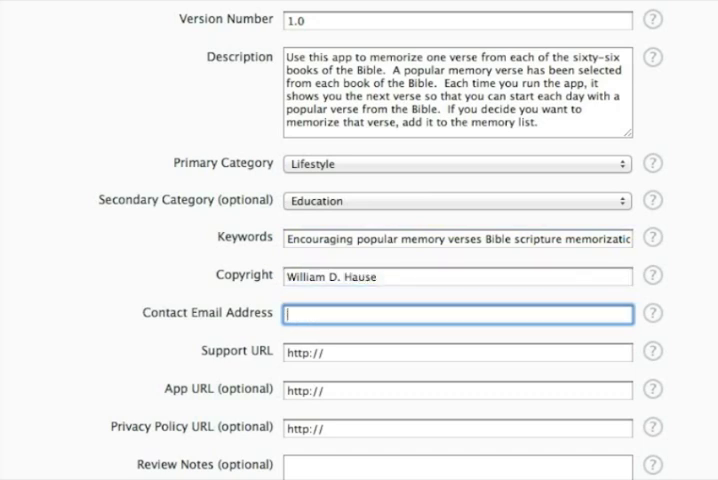
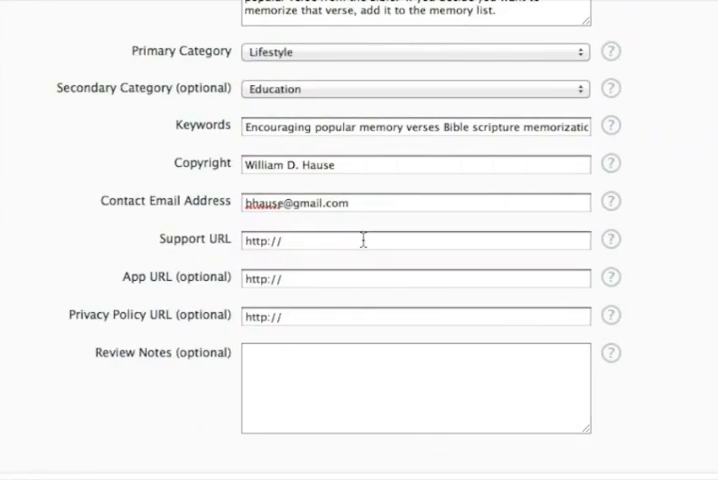
- Enter the contact email and set Support and App URLs to popularbibleverses.tinypurplegrapes.com/CSC
type("http://popularbibleverses.tinypurplegrapes.com/CSC")
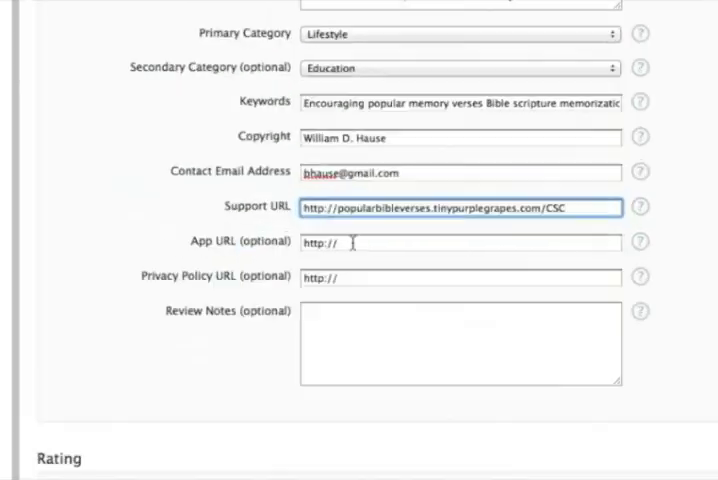
type("http://popularbibleverses.tinypurplegrapes.com/CSC")
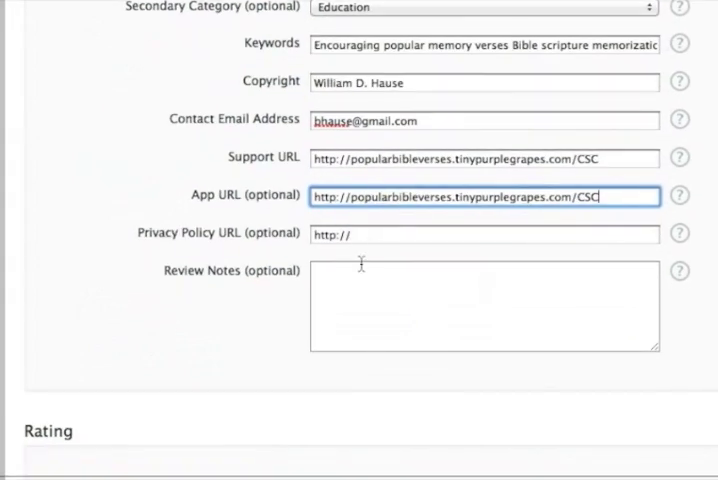
scroll("down", 3)
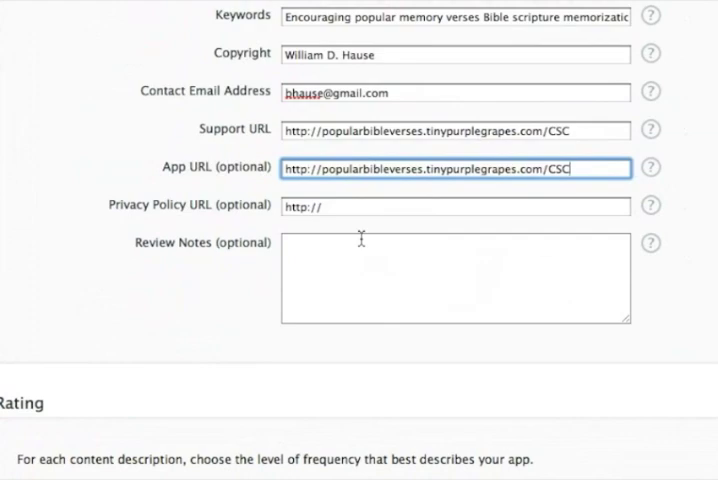
scroll("down", 3)
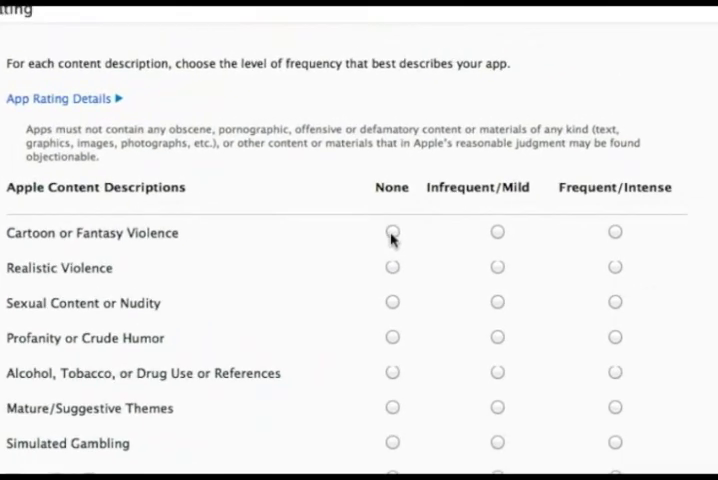
- Answer None for every Apple content description in the Rating section
left_click(392, 232)
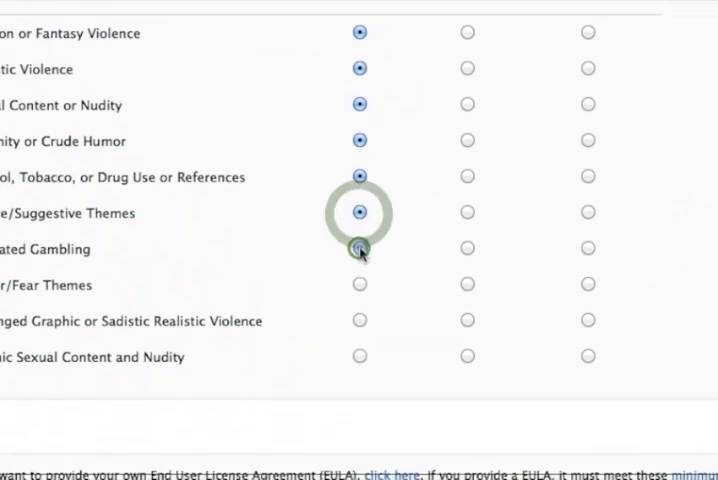
scroll("down", 3)
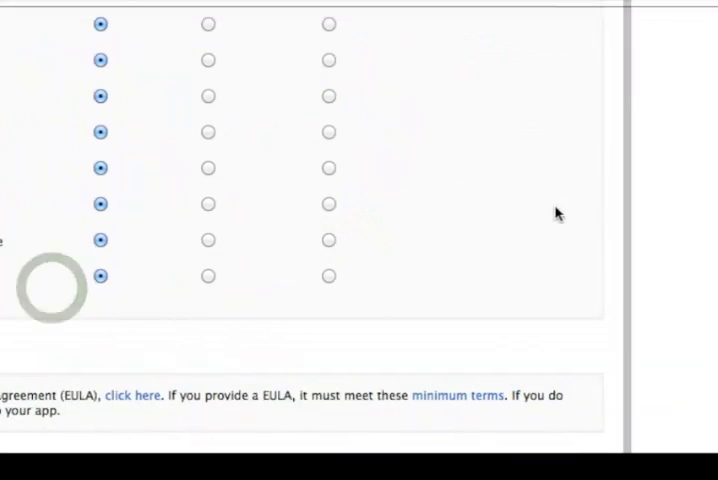
scroll("down", 3)
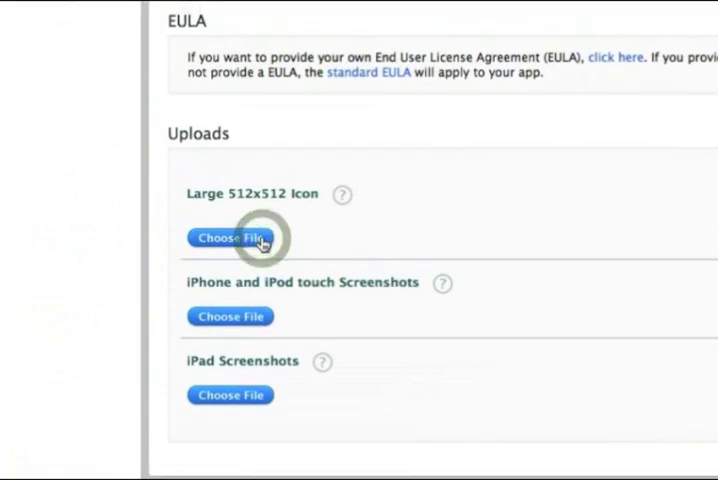
- Upload icon512.png as the large 512x512 icon plus the iPhone screenshots, and save
left_click(231, 238)
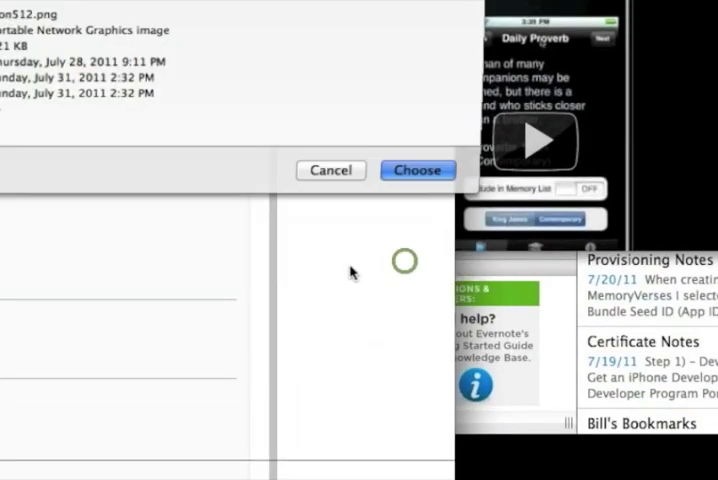
left_click(417, 170)
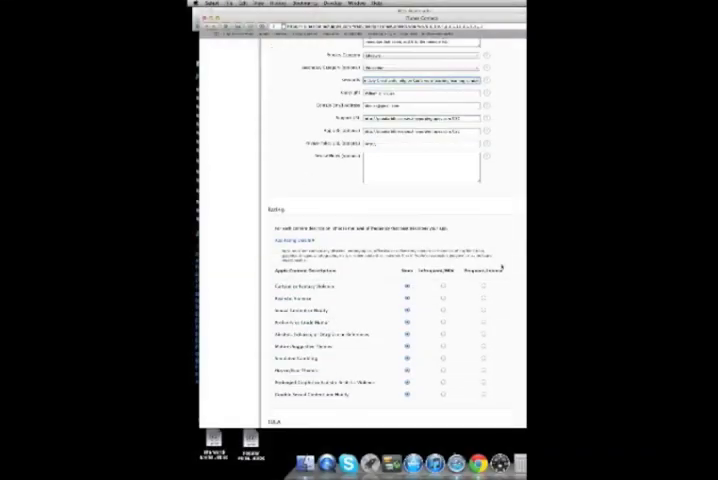
scroll("down", 3)
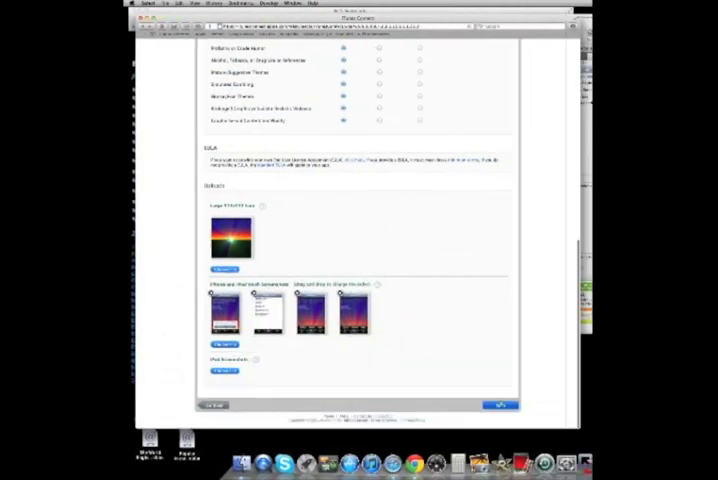
left_click(371, 272)
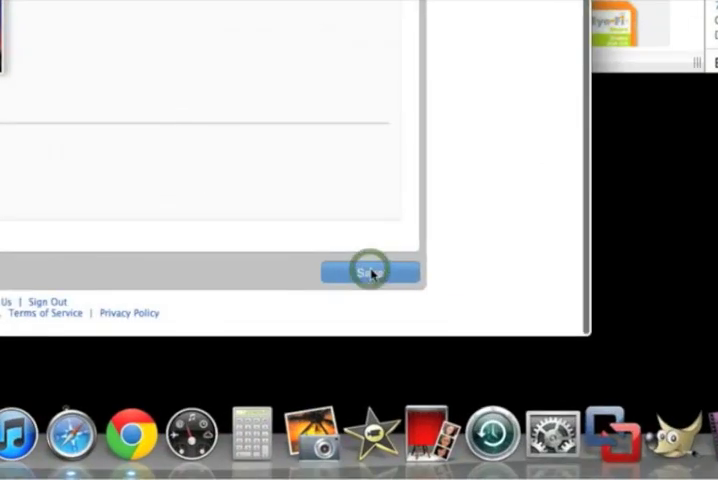
- Open version 1.0 details, answer No to export compliance, and save
left_click(371, 272)
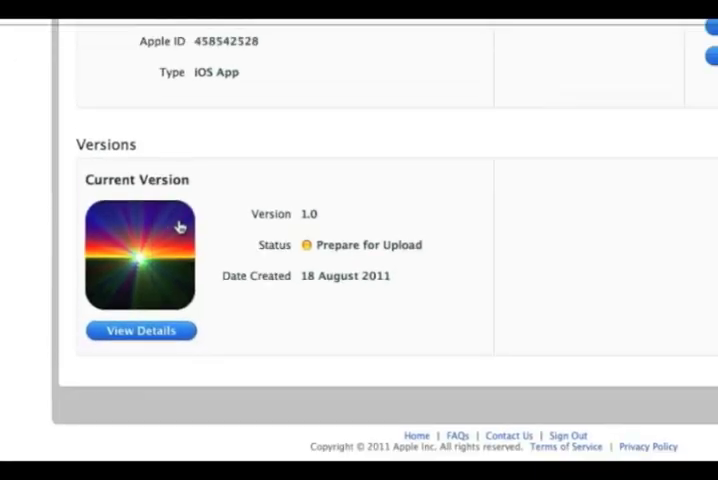
scroll("down", 3)
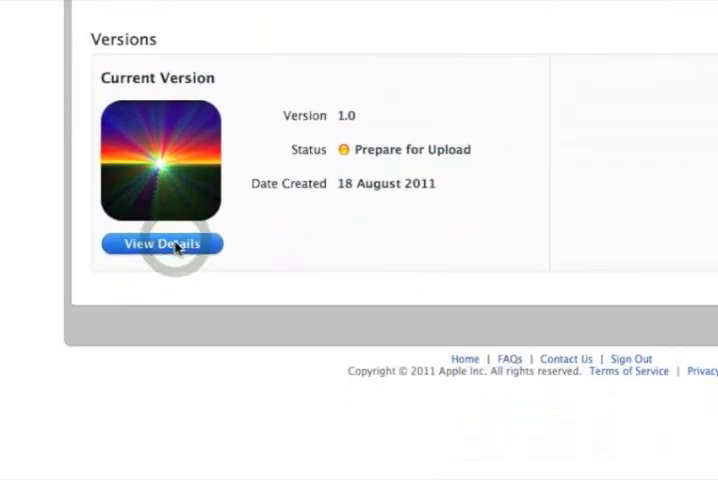
left_click(161, 243)
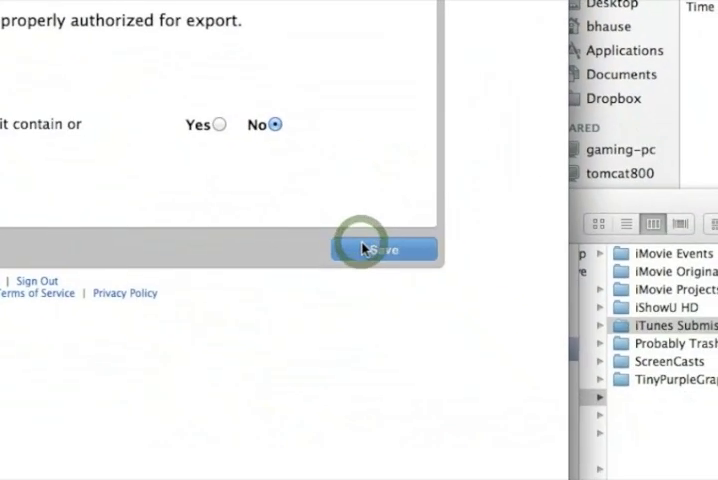
left_click(384, 249)
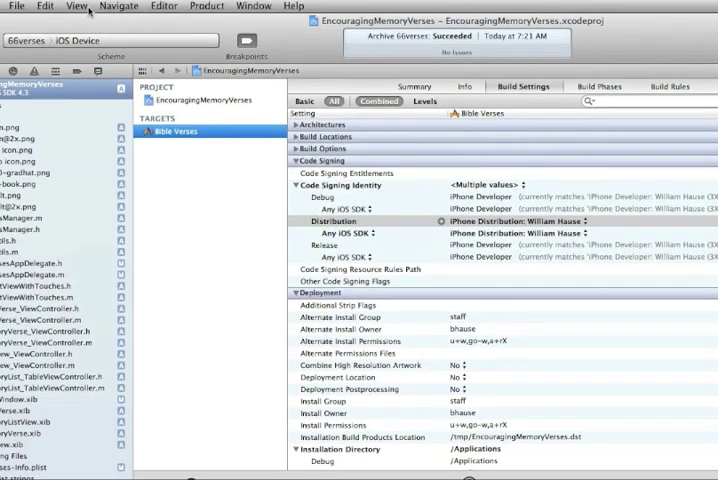
- In Build Settings, set the Distribution code signing identity to iPhone Distribution
left_click(74, 7)
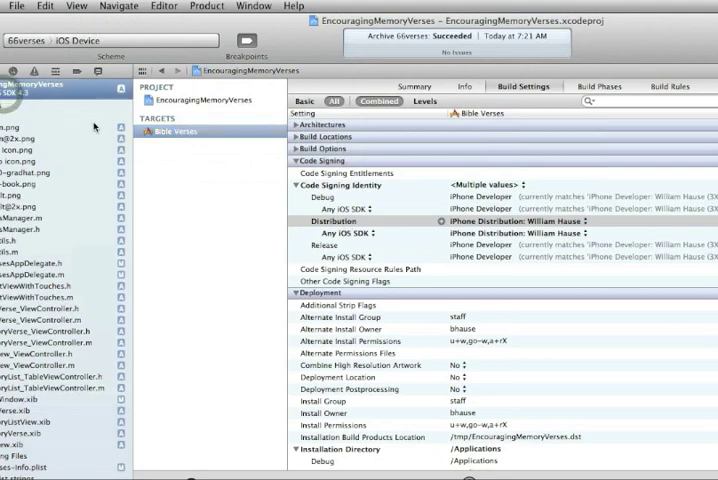
left_click(176, 130)
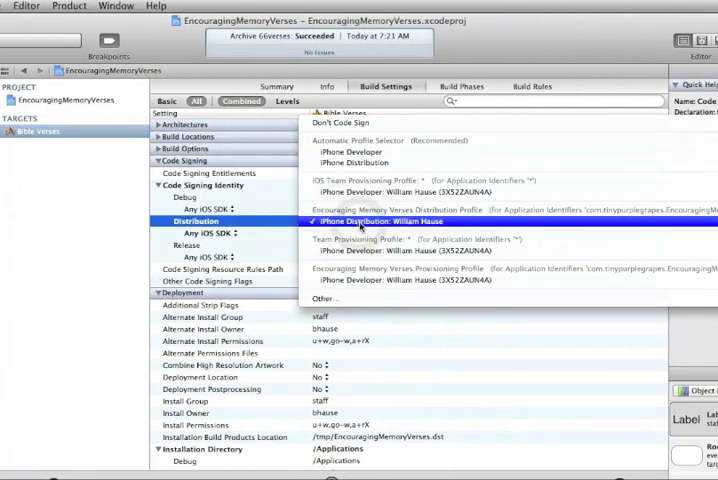
left_click(390, 221)
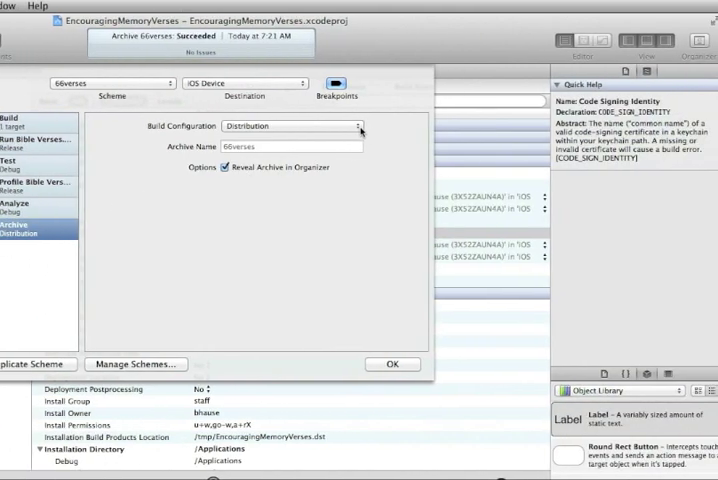
- Set the scheme's Archive build configuration to Distribution and start archiving
left_click(353, 126)
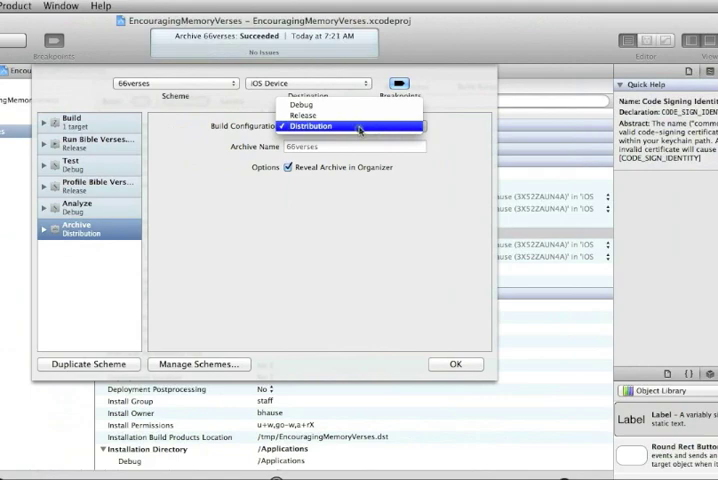
left_click(319, 127)
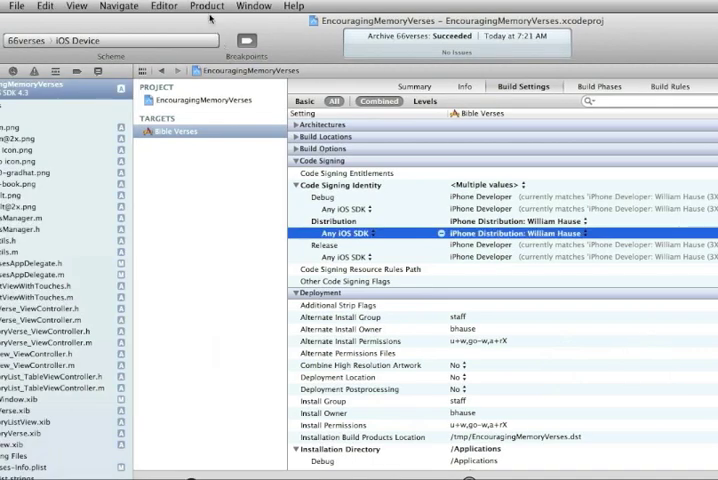
left_click(207, 6)
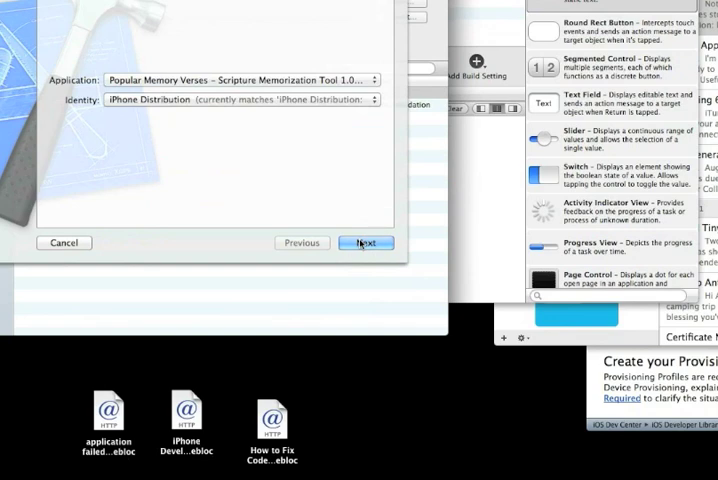
- Validate the archive against the Popular Memory Verses record with the iPhone Distribution identity
left_click(366, 242)
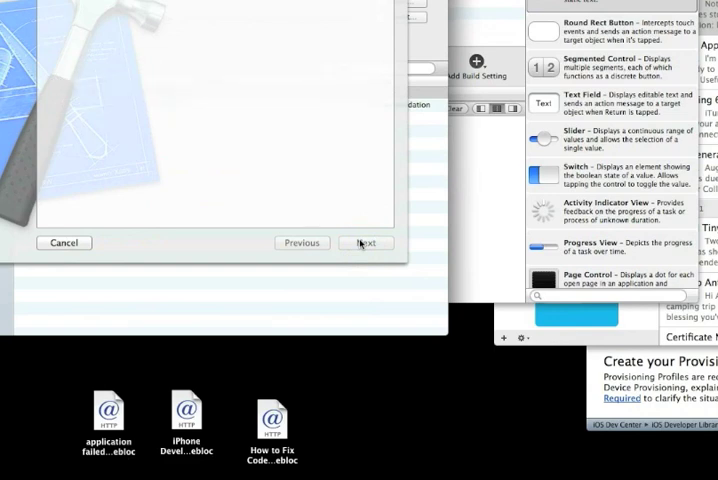
left_click(365, 242)
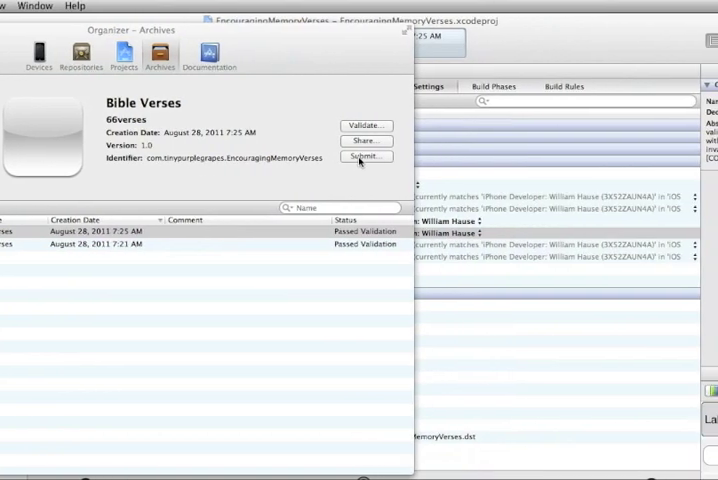
- Submit the newest Bible Verses archive to the App Store and dismiss the success notice
left_click(366, 156)
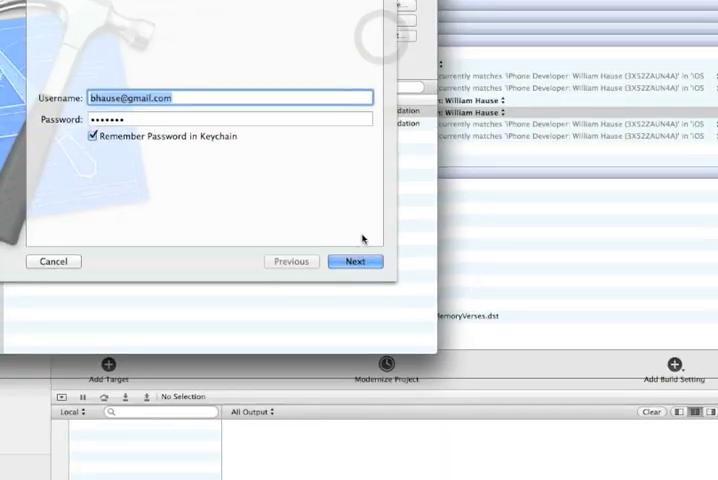
left_click(355, 261)
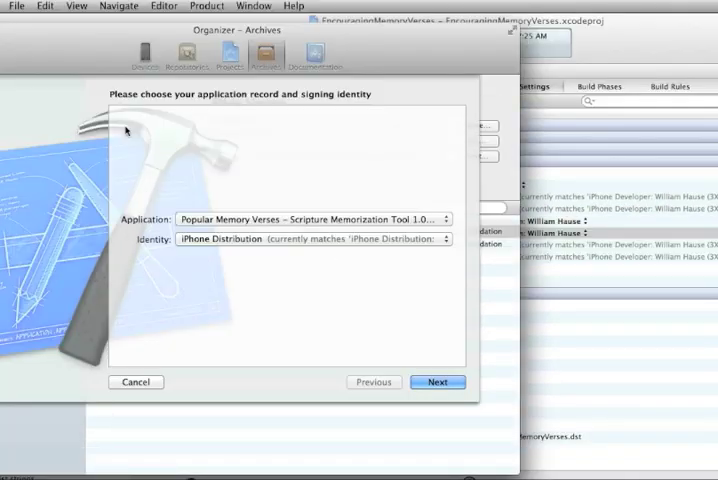
left_click(438, 382)
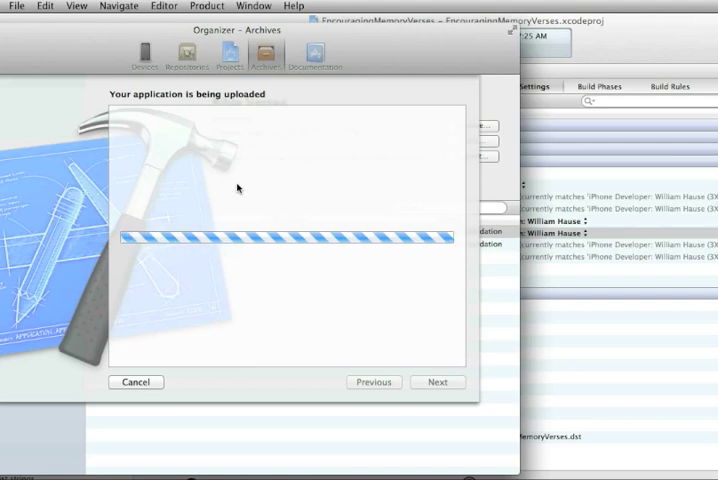
mouse_move(207, 199)
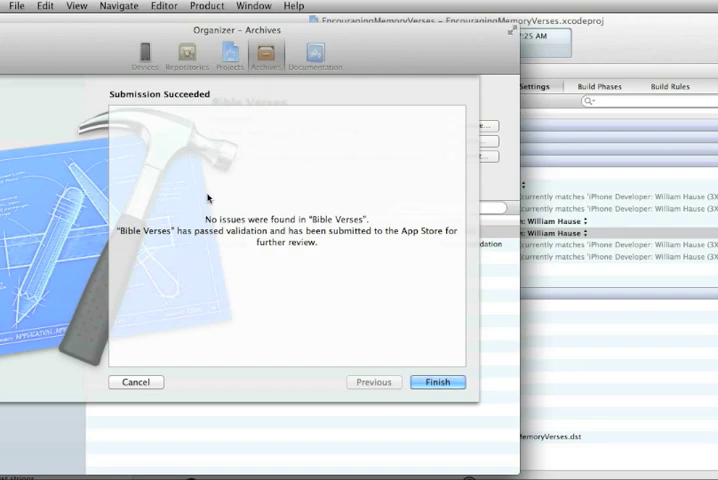
left_click(437, 381)
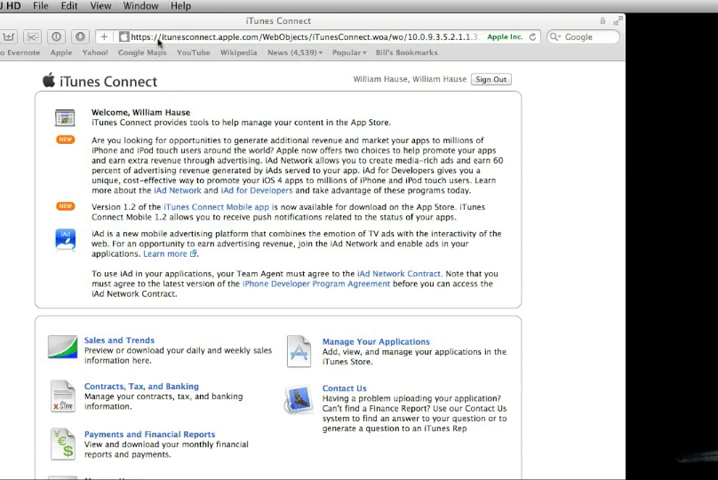
- View Popular Memory Verses 1.0 showing Waiting For Review, then return to the home page
scroll("down", 3)
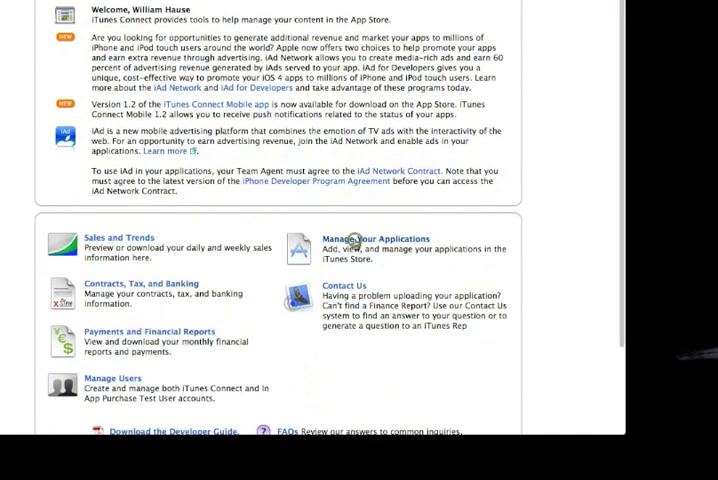
left_click(376, 238)
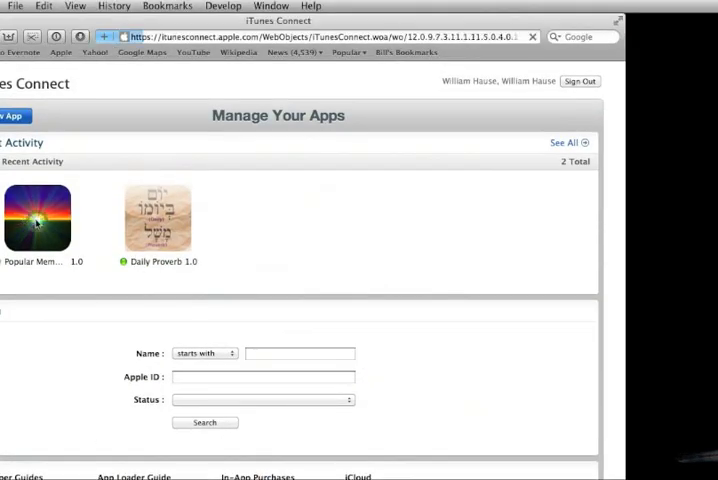
left_click(38, 217)
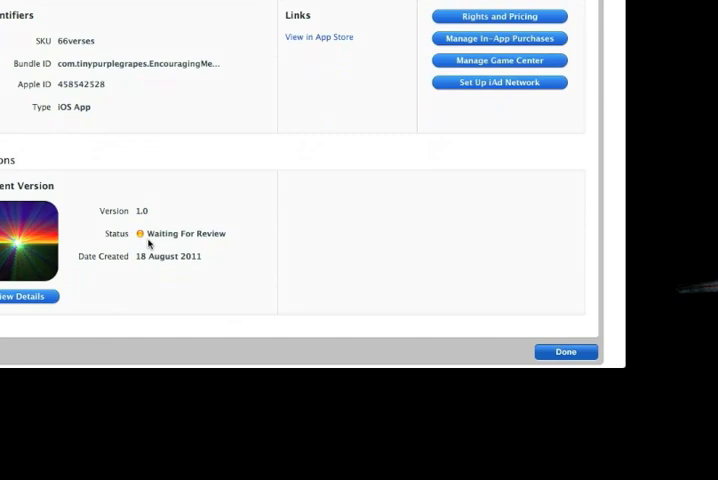
left_click(566, 351)
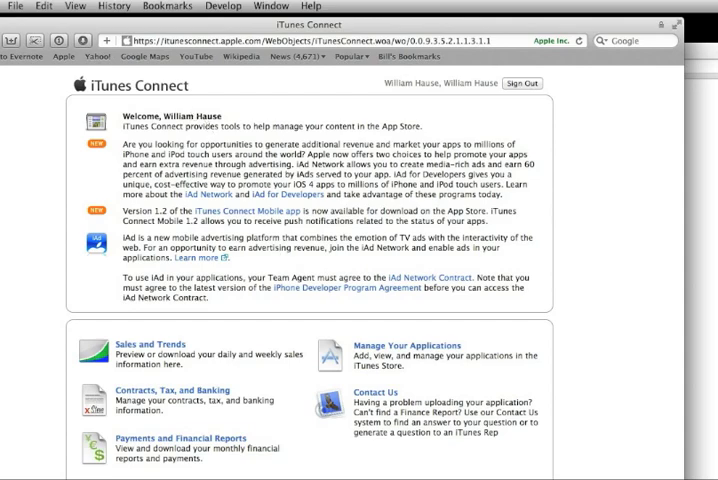
- Show the Manage Your Apps list with Popular Memory Verses and Daily Proverb in green status
scroll("down", 3)
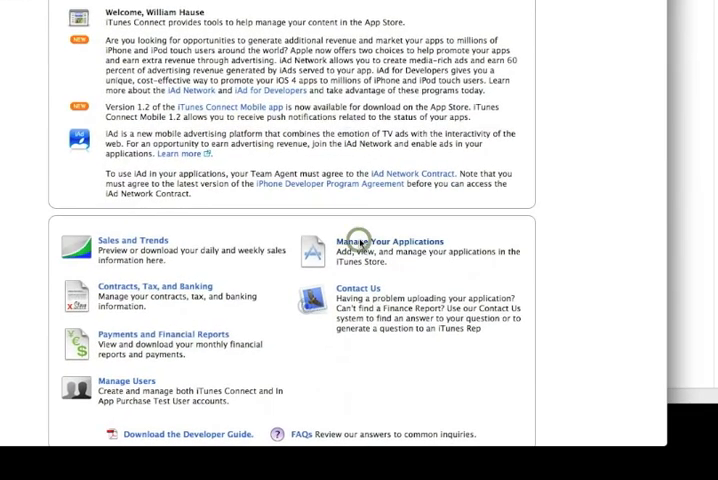
left_click(382, 241)
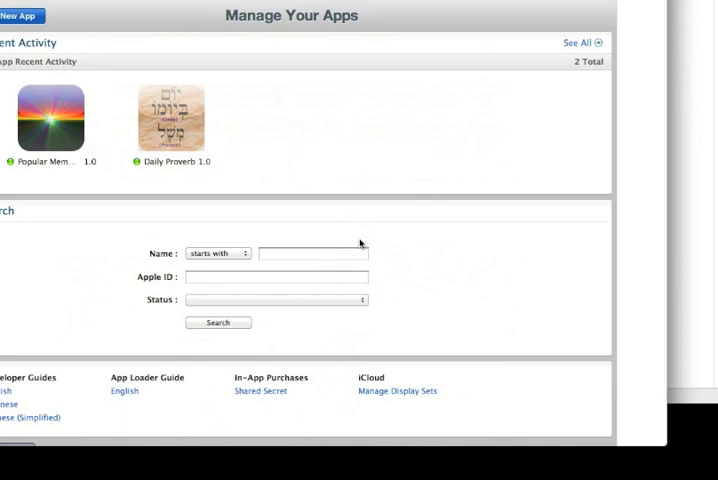